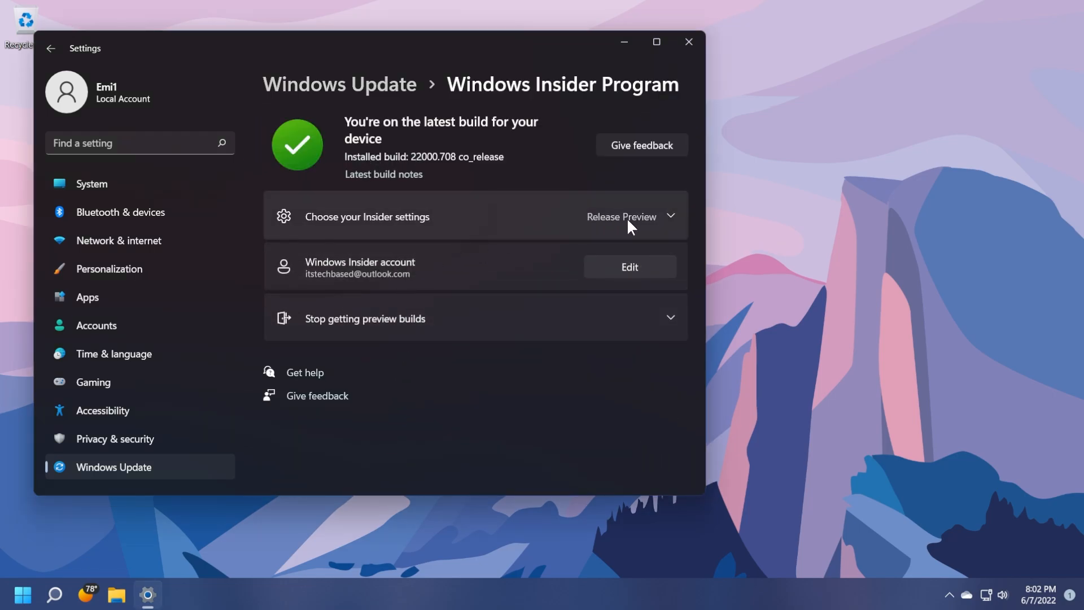
mouse_move(146, 482)
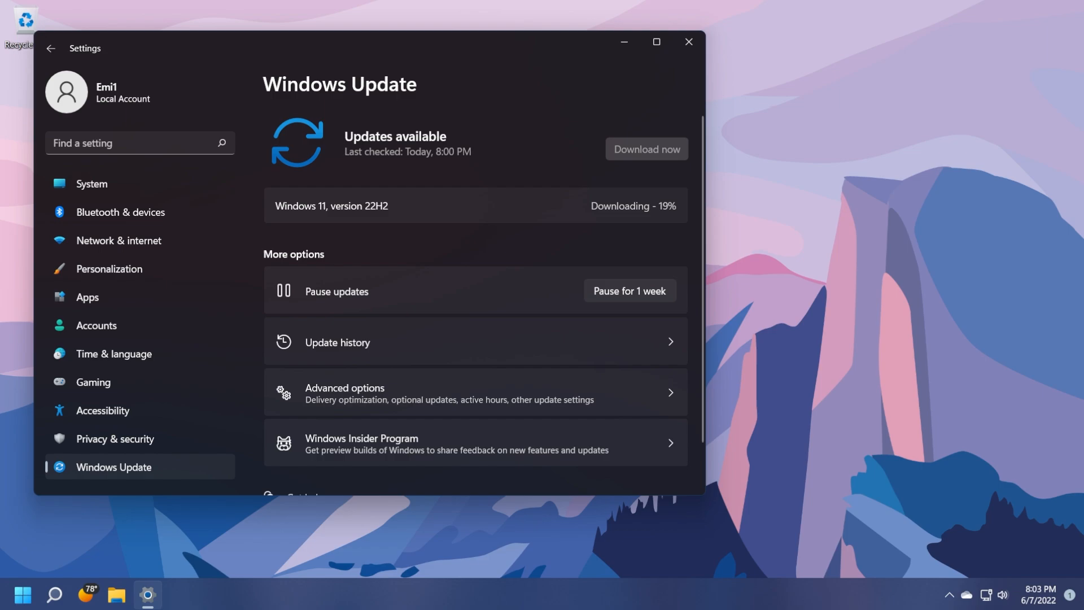
mouse_move(628, 229)
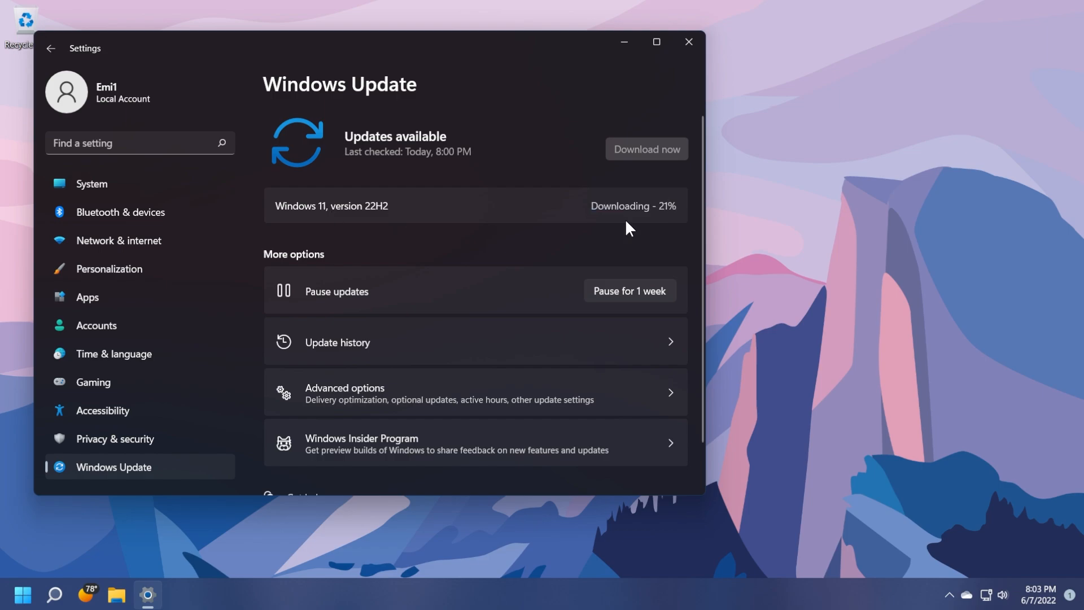
mouse_move(483, 252)
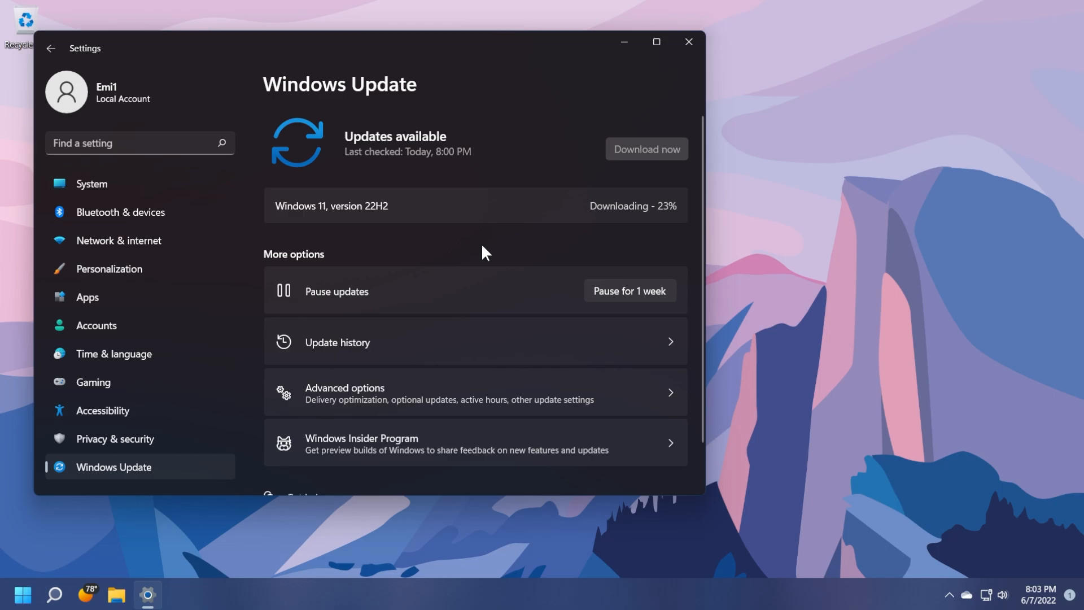
text(winver)
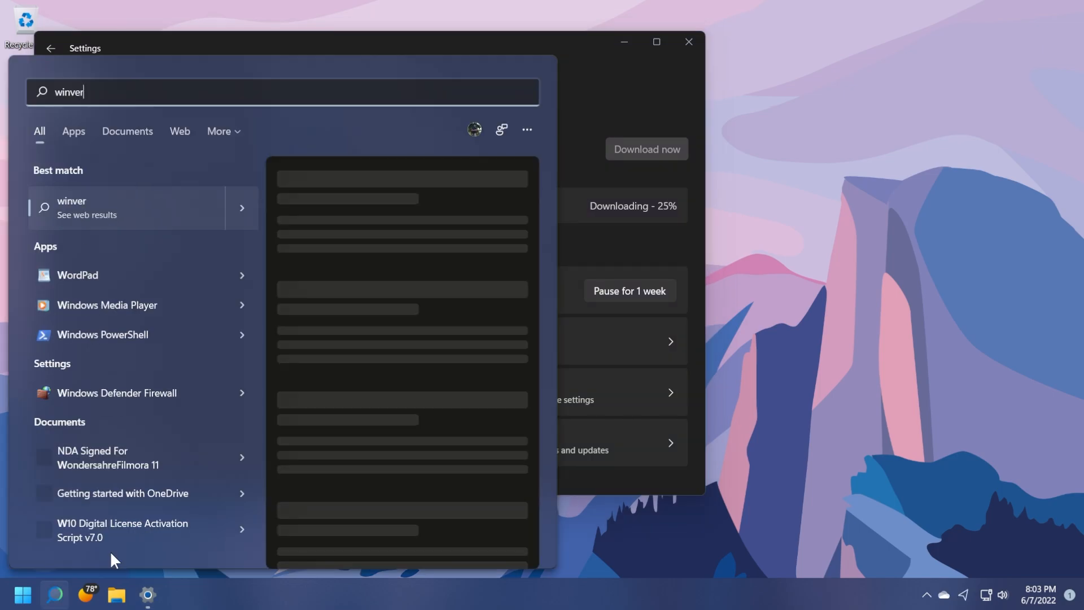
key(Enter)
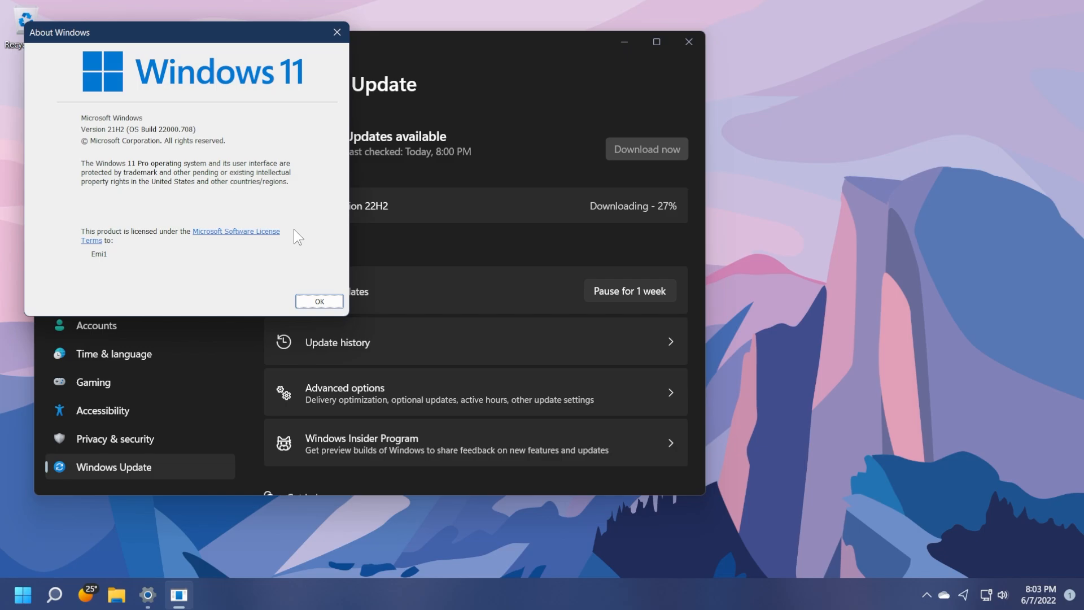
mouse_move(180, 140)
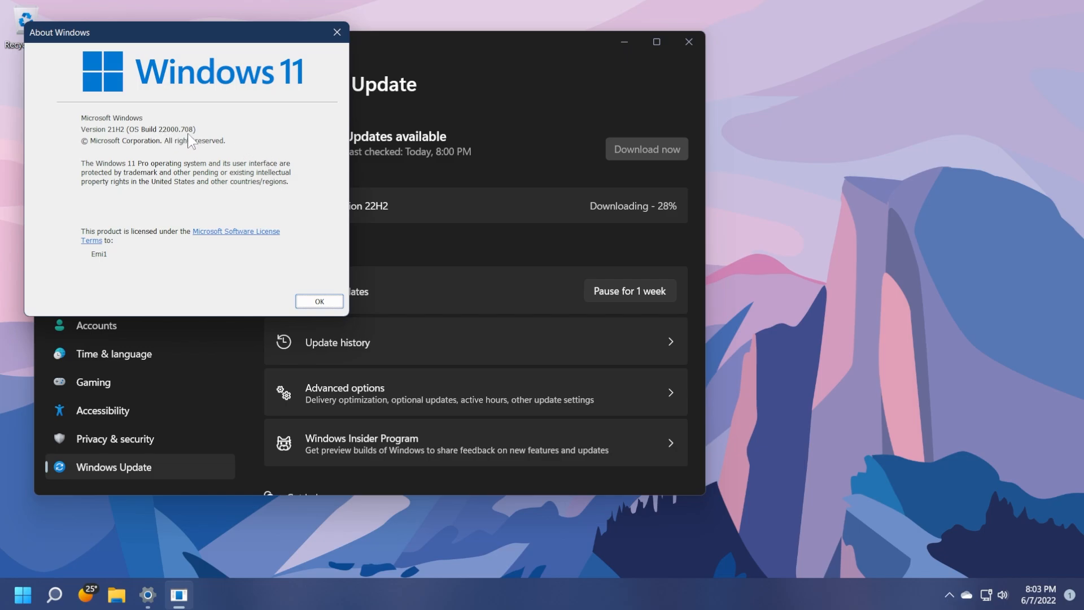
click(319, 301)
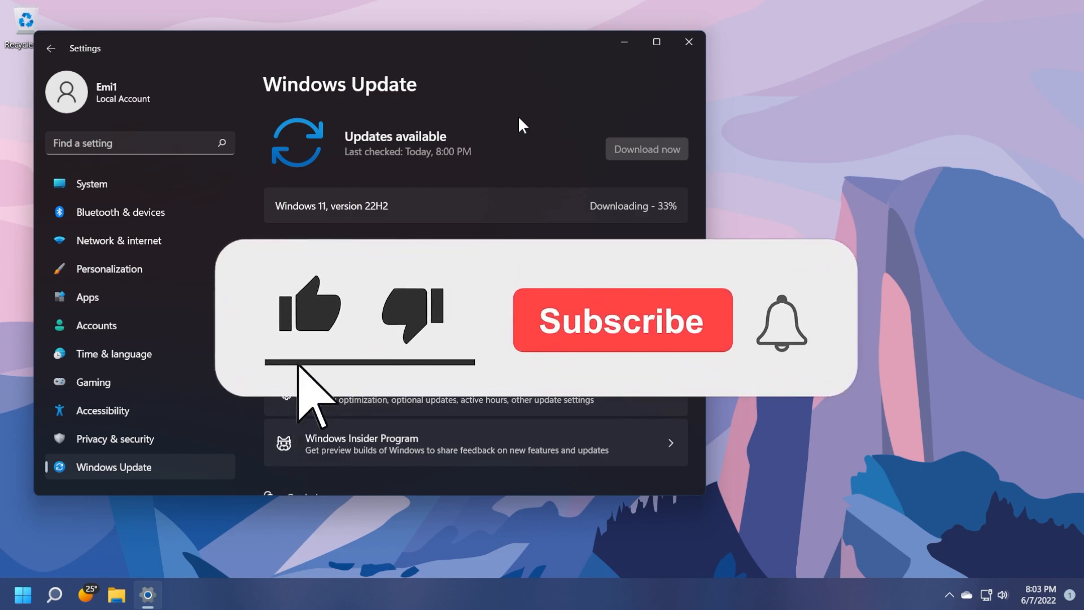
Step: Restart now so Windows installs 22H2 and reboots to the desktop
click(623, 320)
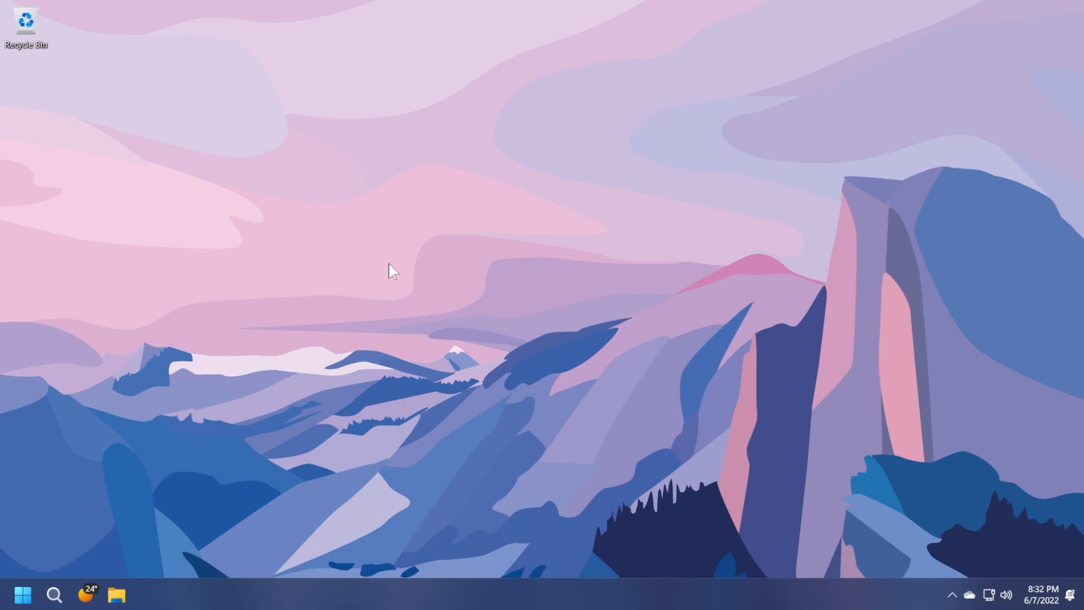
text(winver)
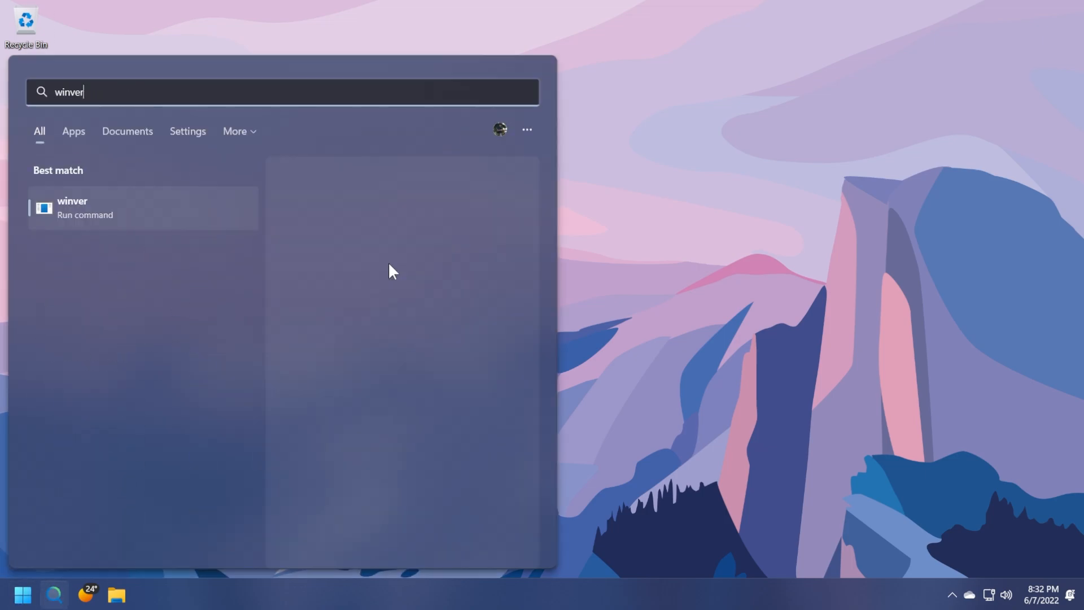
click(72, 208)
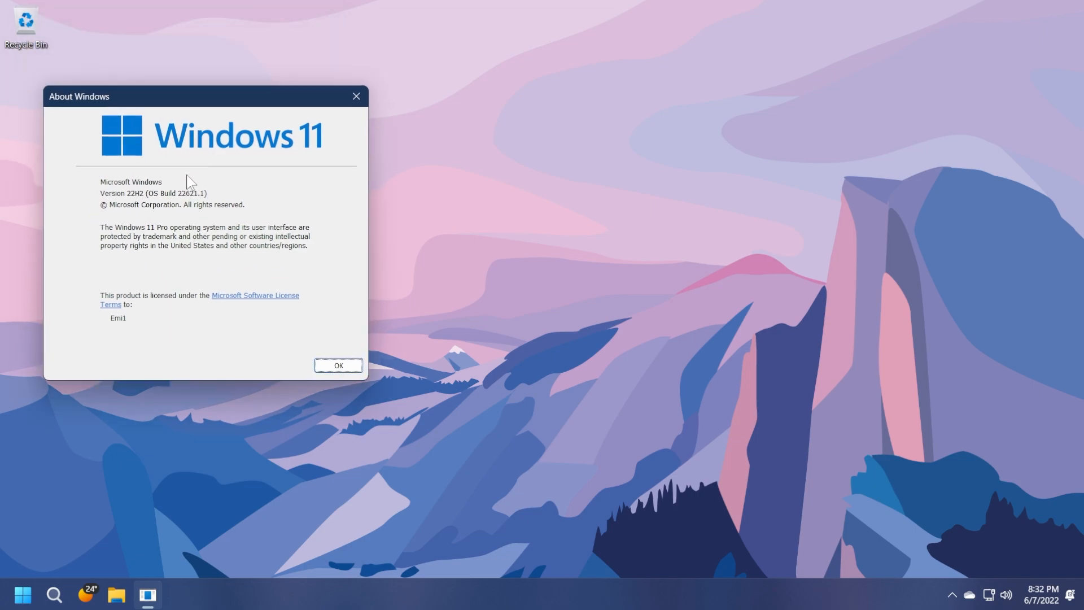
mouse_move(189, 206)
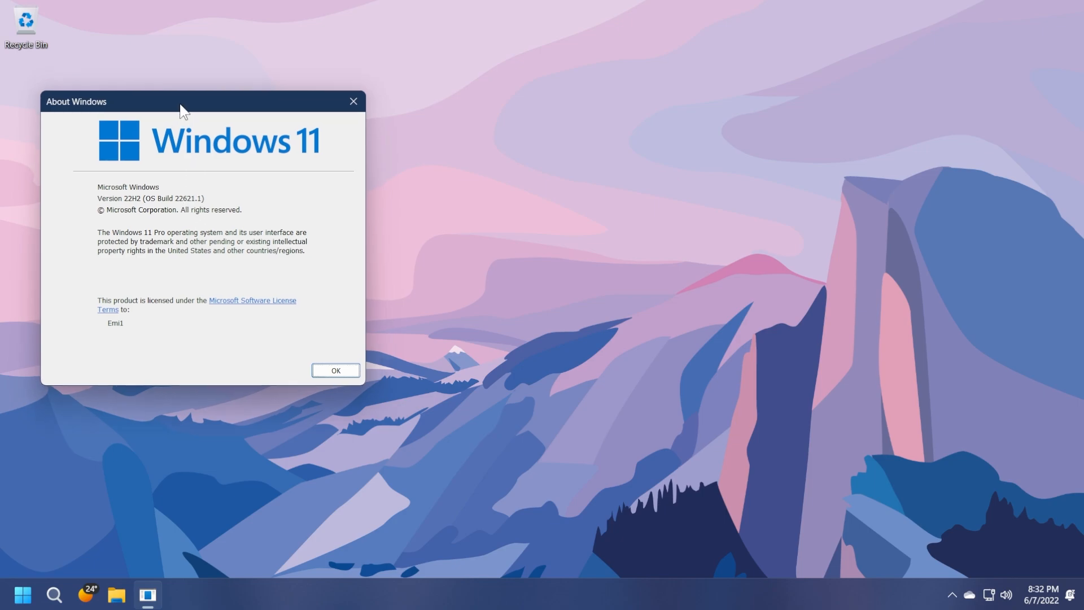
mouse_move(192, 95)
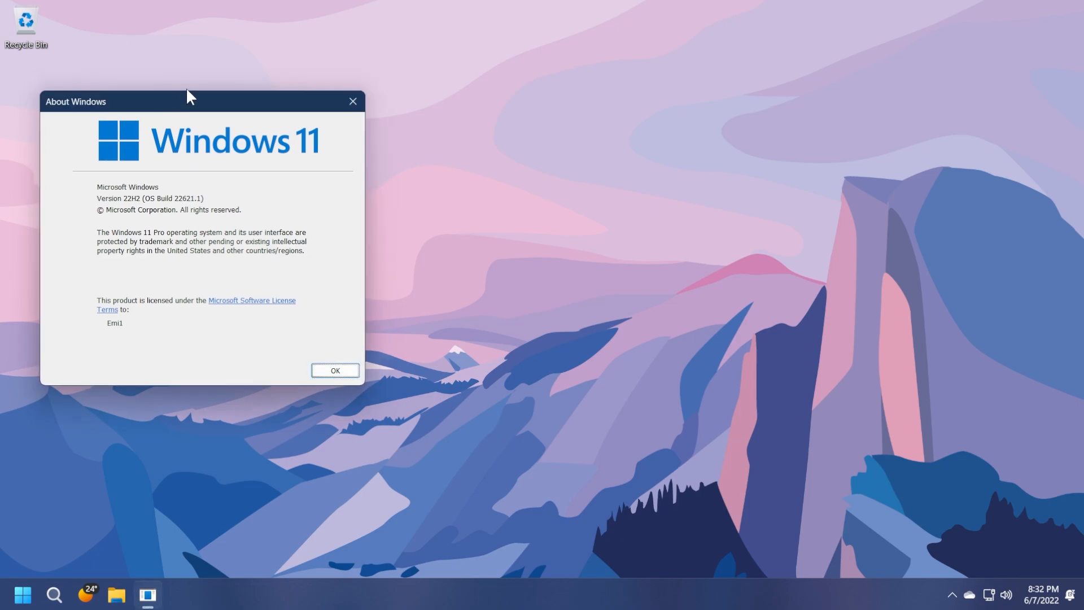
mouse_move(216, 83)
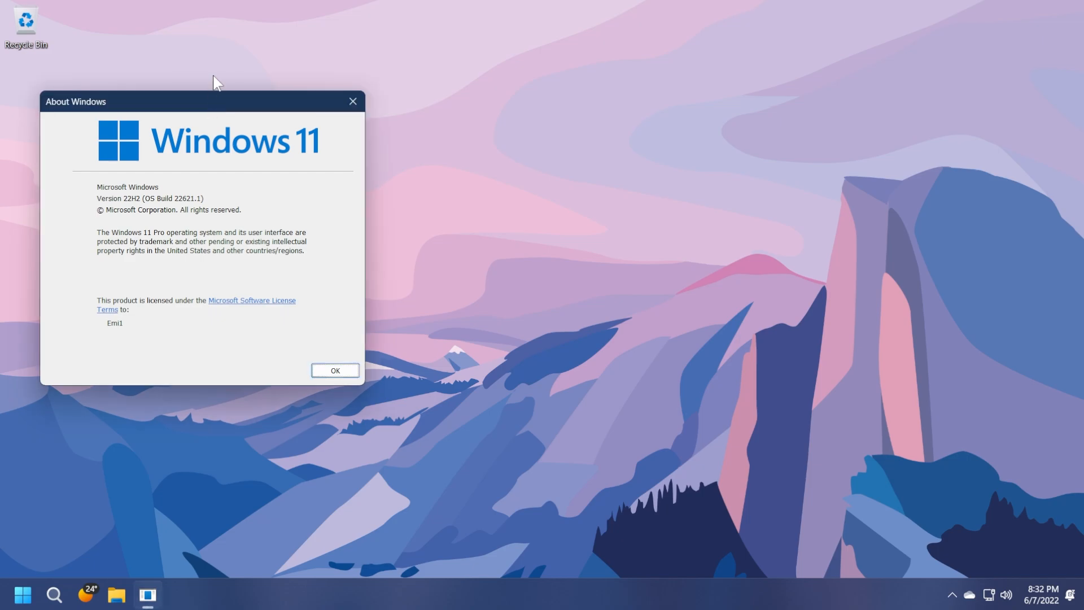
click(335, 369)
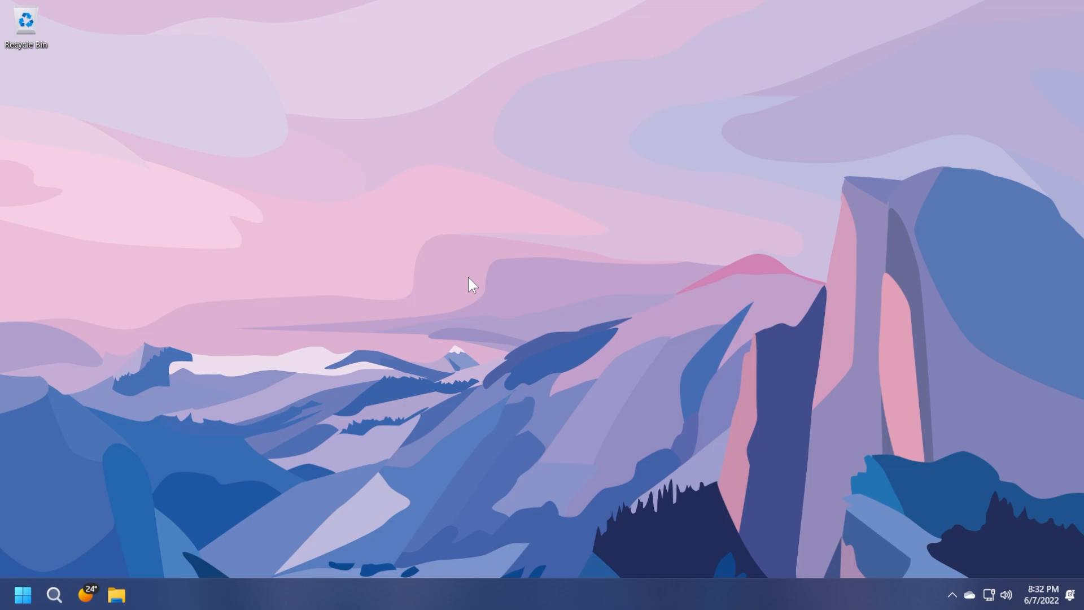
mouse_move(456, 283)
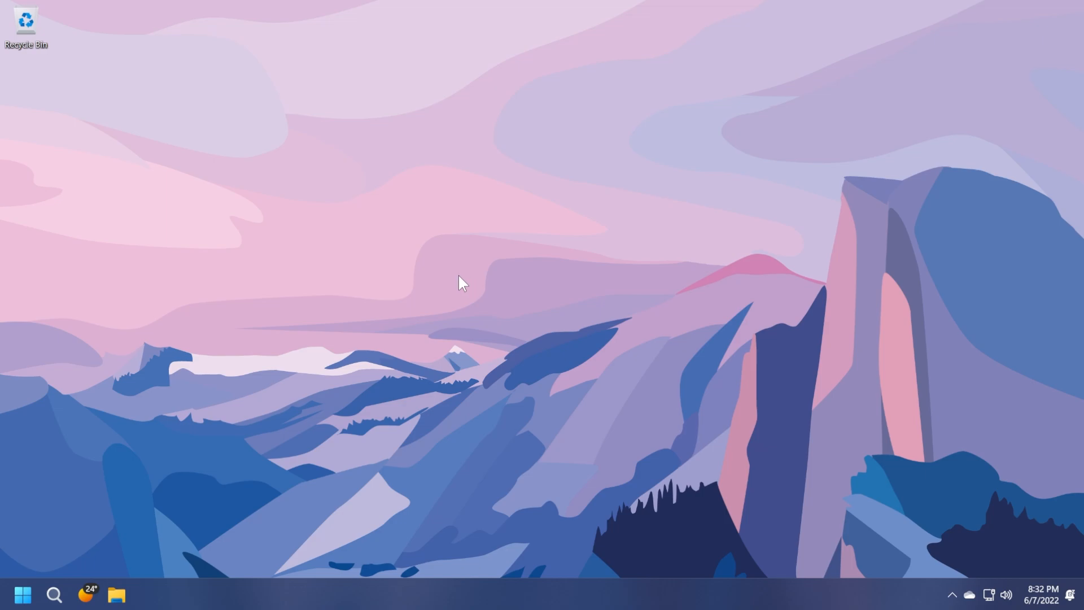
Step: Open File Explorer, then close it and bring up Task Manager's Processes list
click(115, 594)
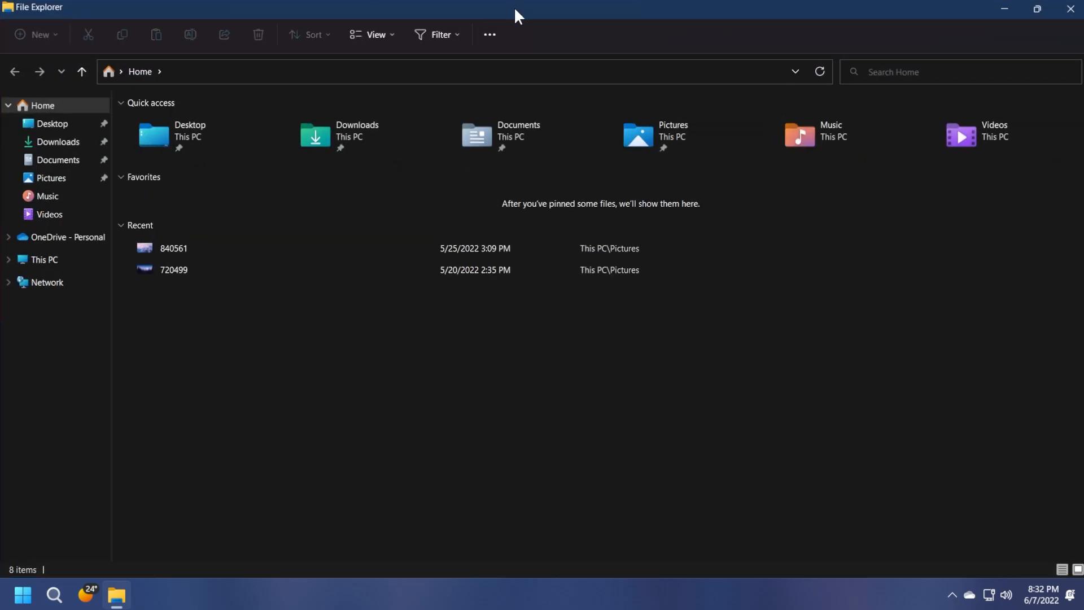
click(1064, 10)
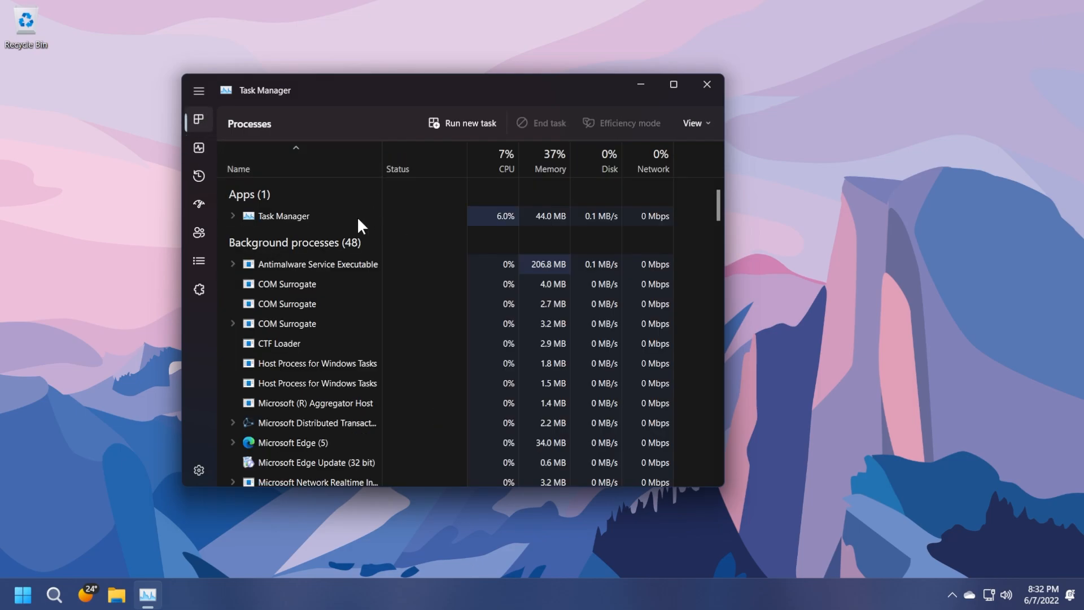
Step: View Task Manager's Users, Processes and Performance pages, then close Task Manager
click(199, 233)
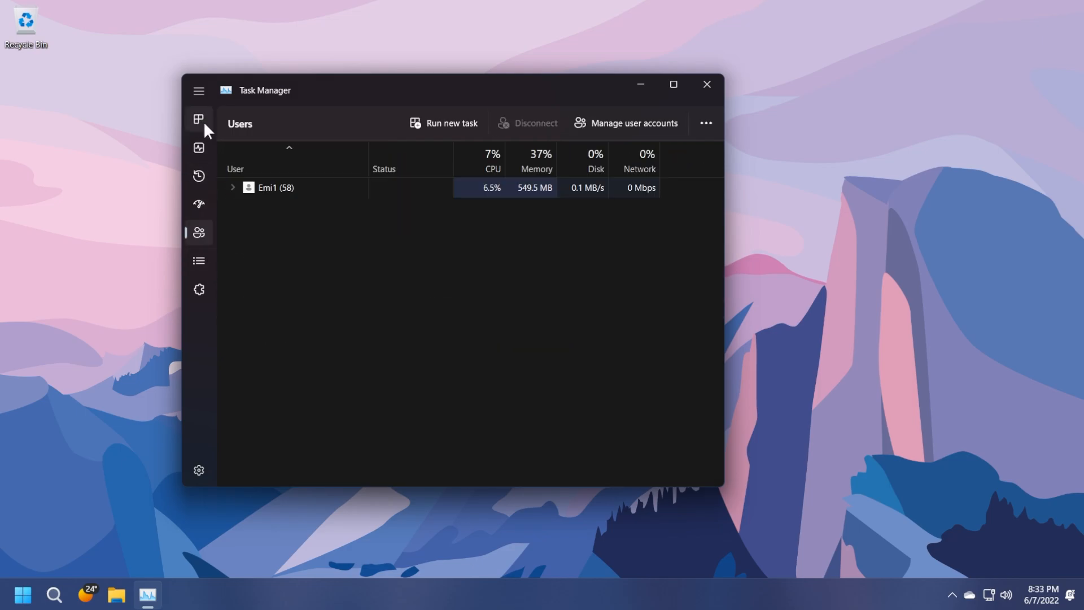
click(198, 119)
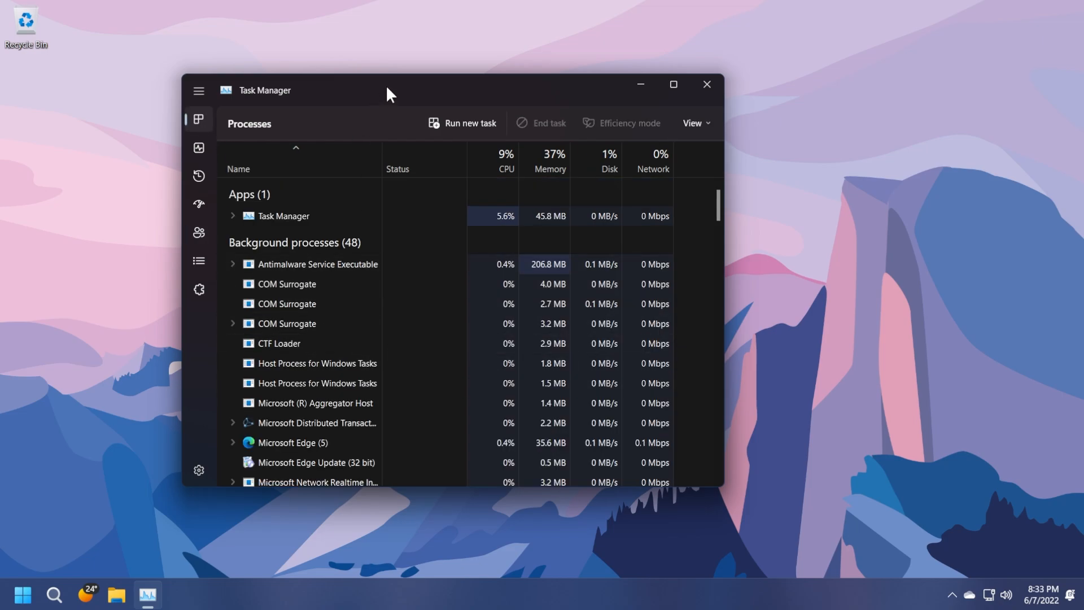
click(198, 148)
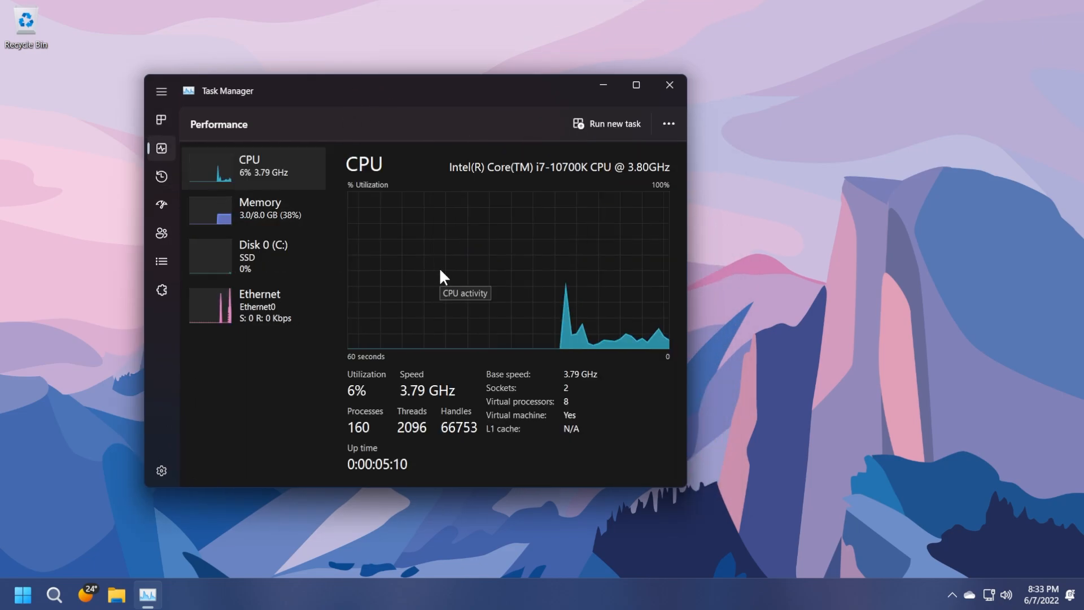
click(25, 595)
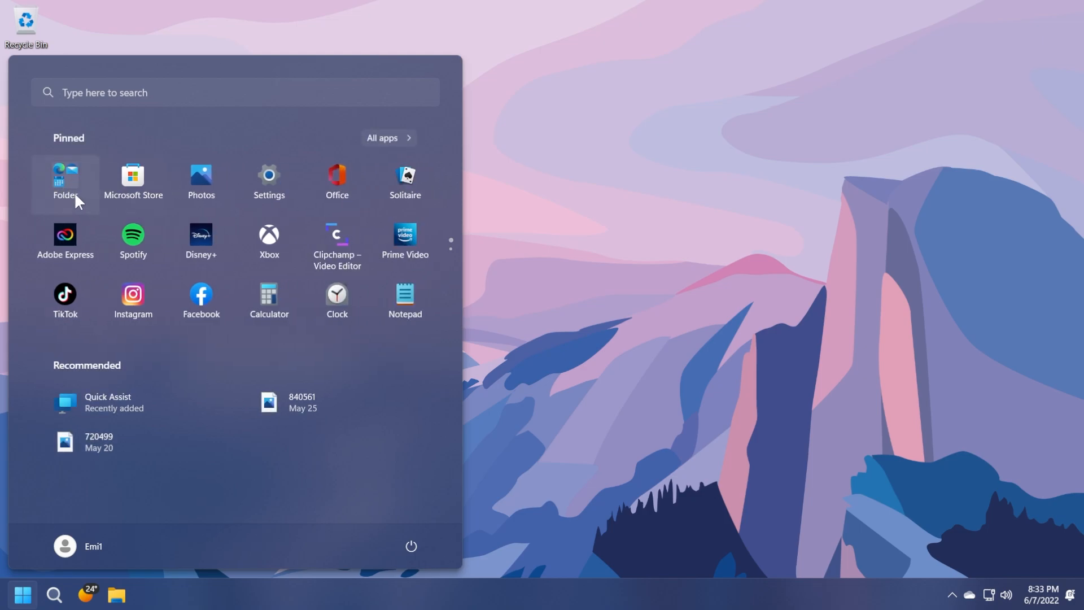
Step: Rename the pinned Start folder to 'Folder'
click(65, 176)
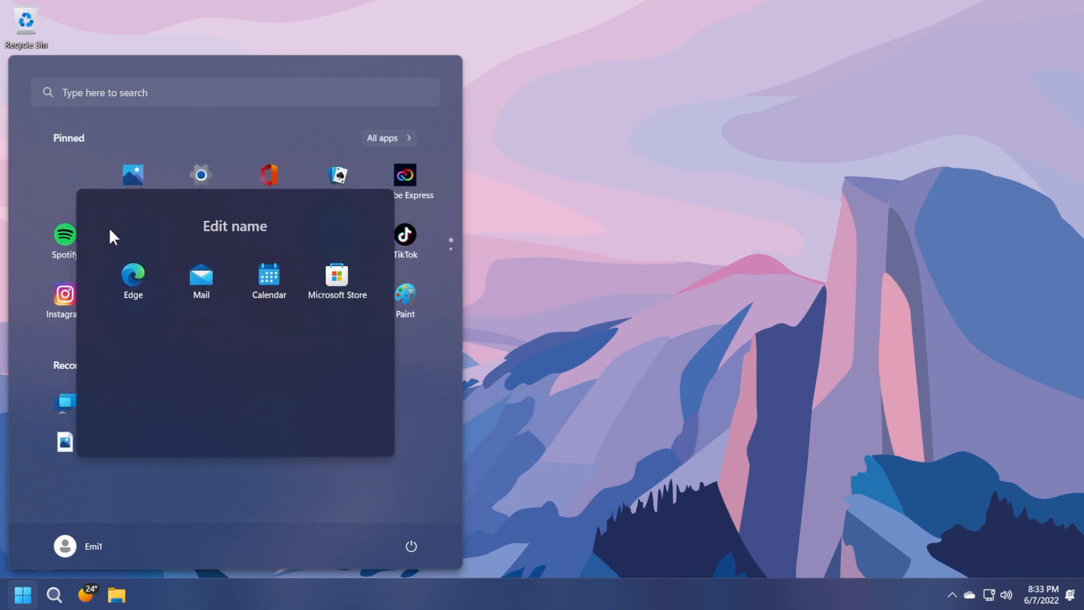
click(235, 226)
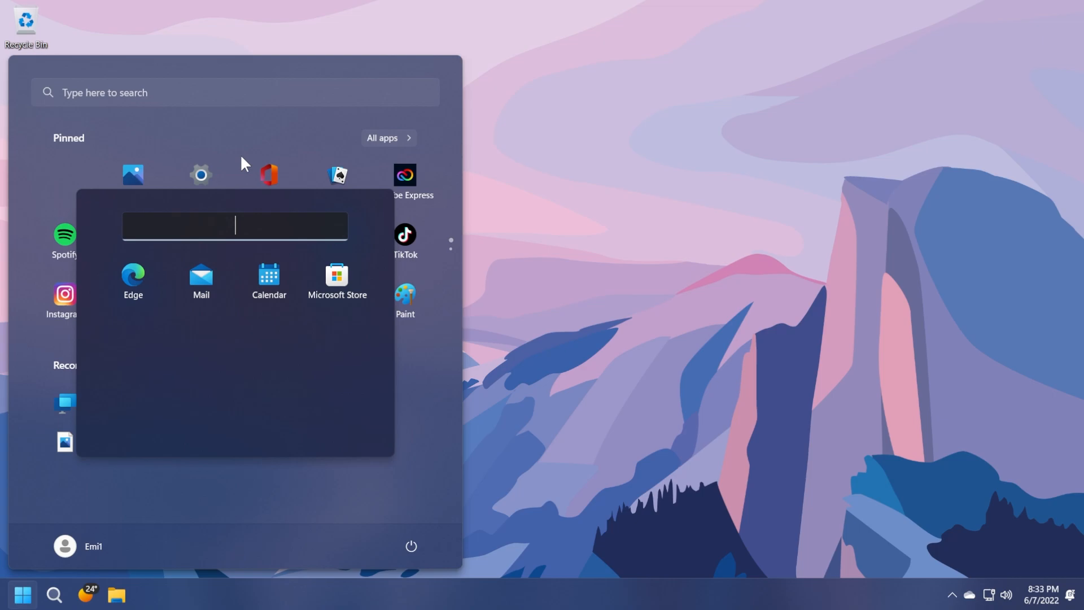
text(Folder)
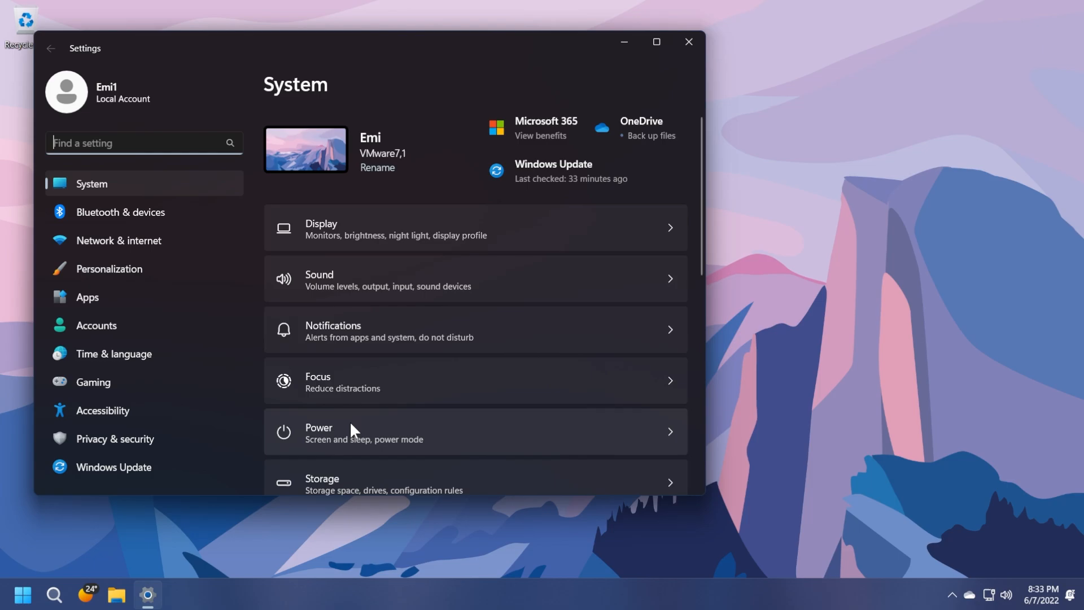
mouse_move(435, 338)
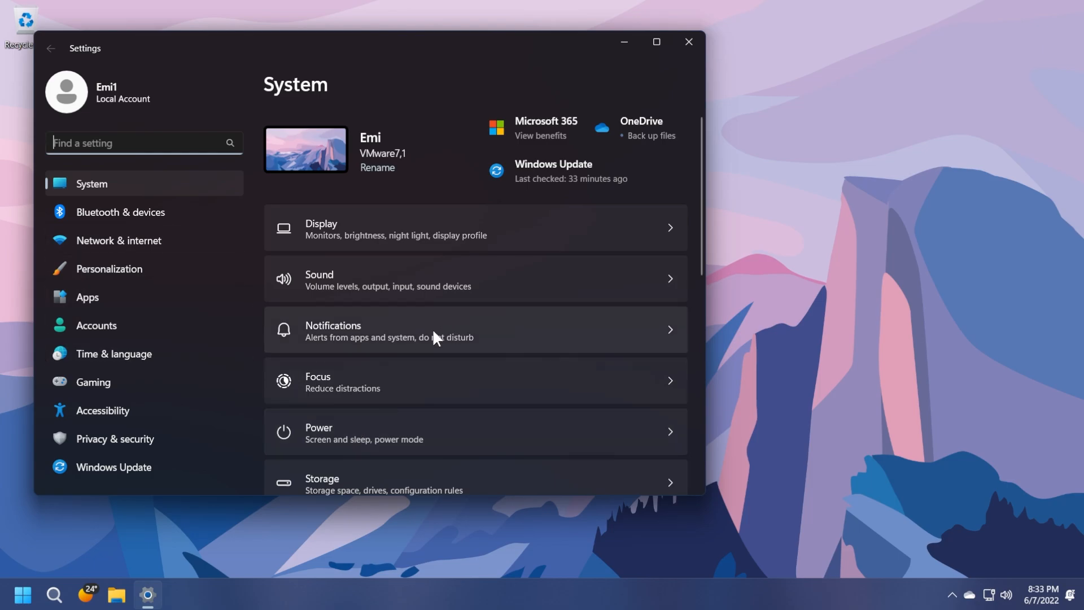
mouse_move(411, 341)
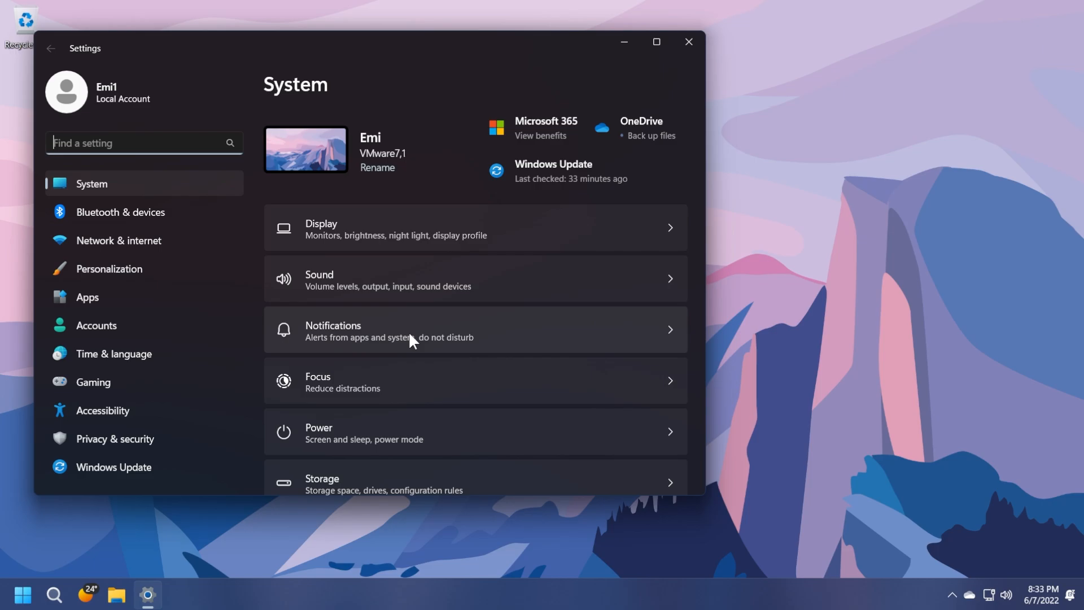
Step: Open Windows search, then File Explorer on This PC with Local Disk (C:) and DVD Drive (D:)
click(55, 594)
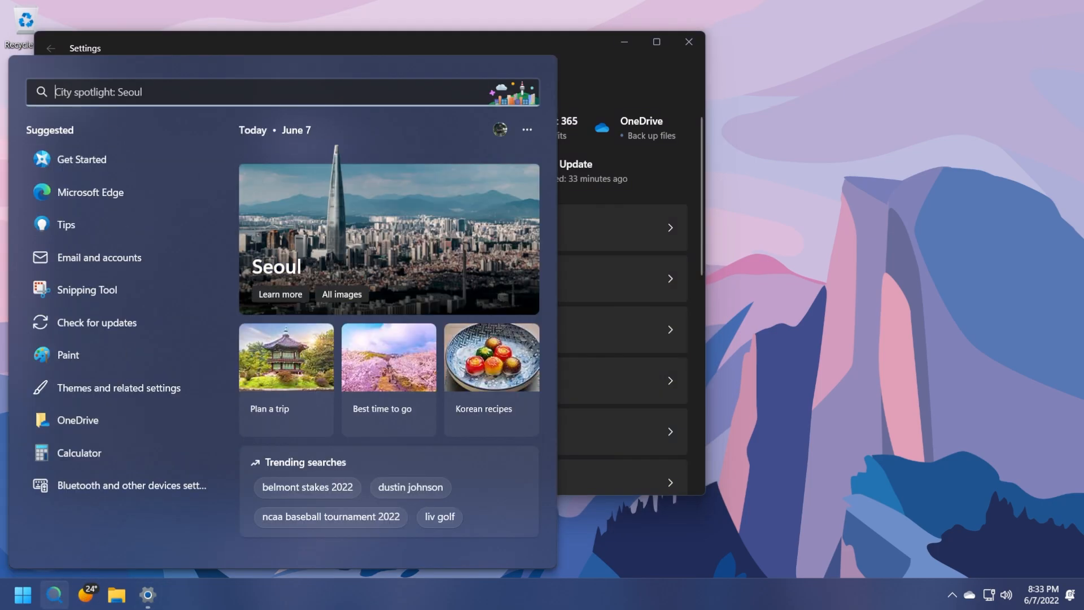
click(116, 596)
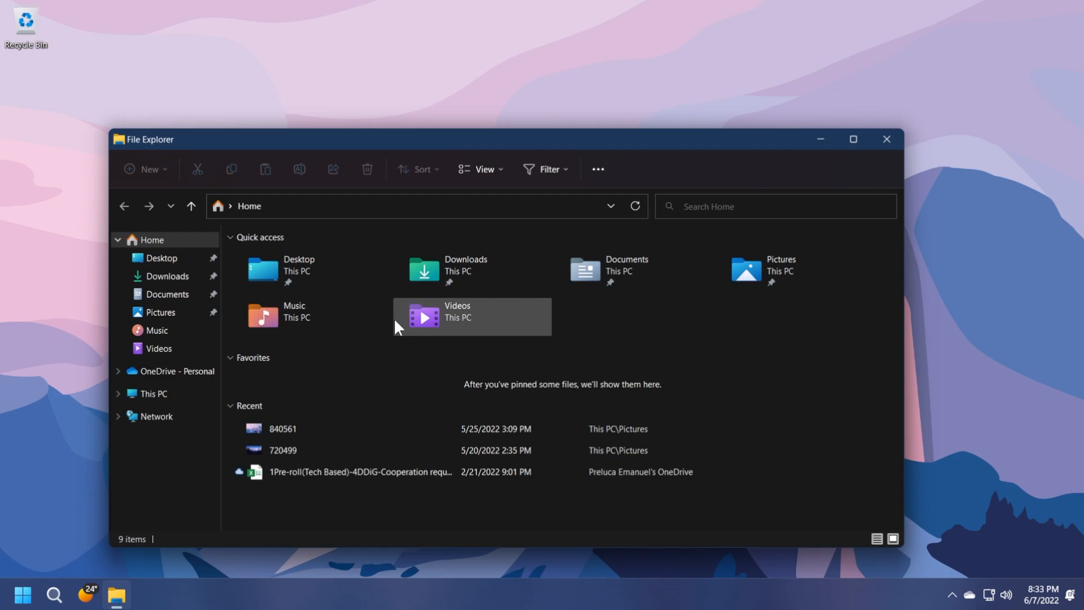
click(153, 394)
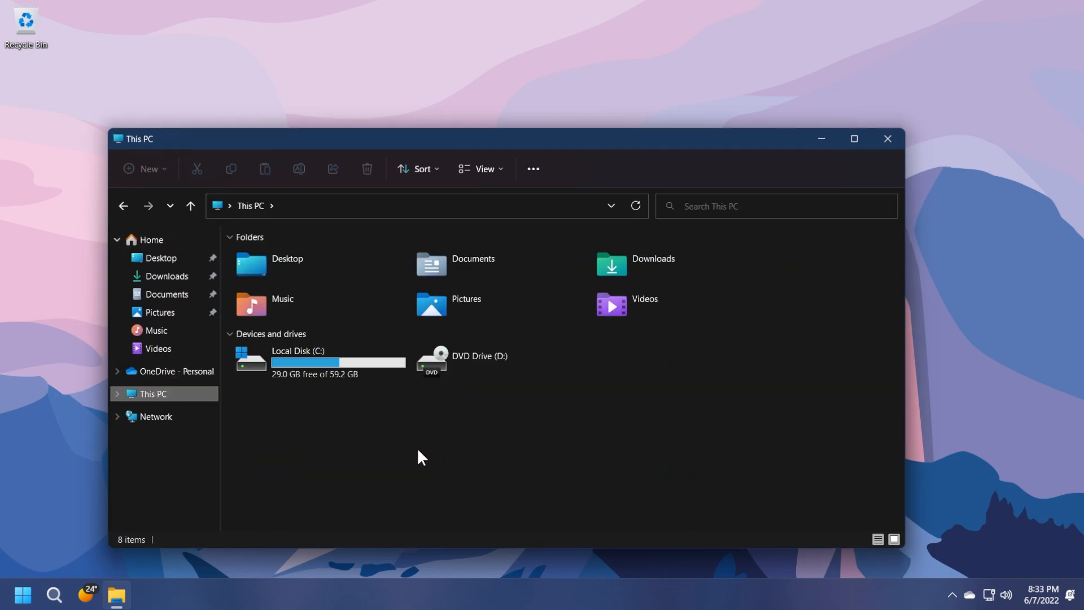
mouse_move(370, 465)
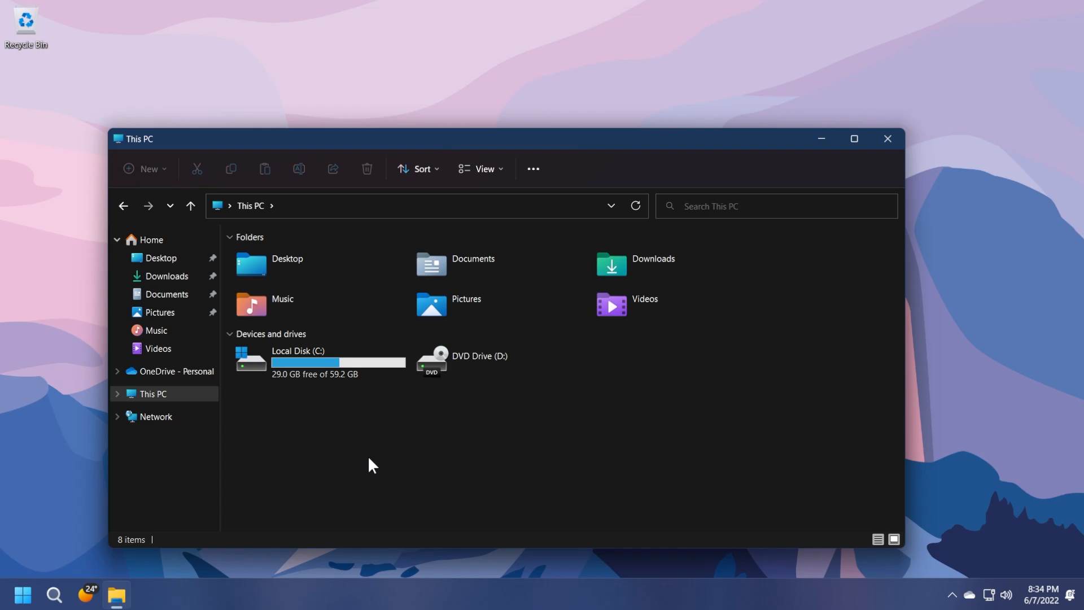
mouse_move(402, 463)
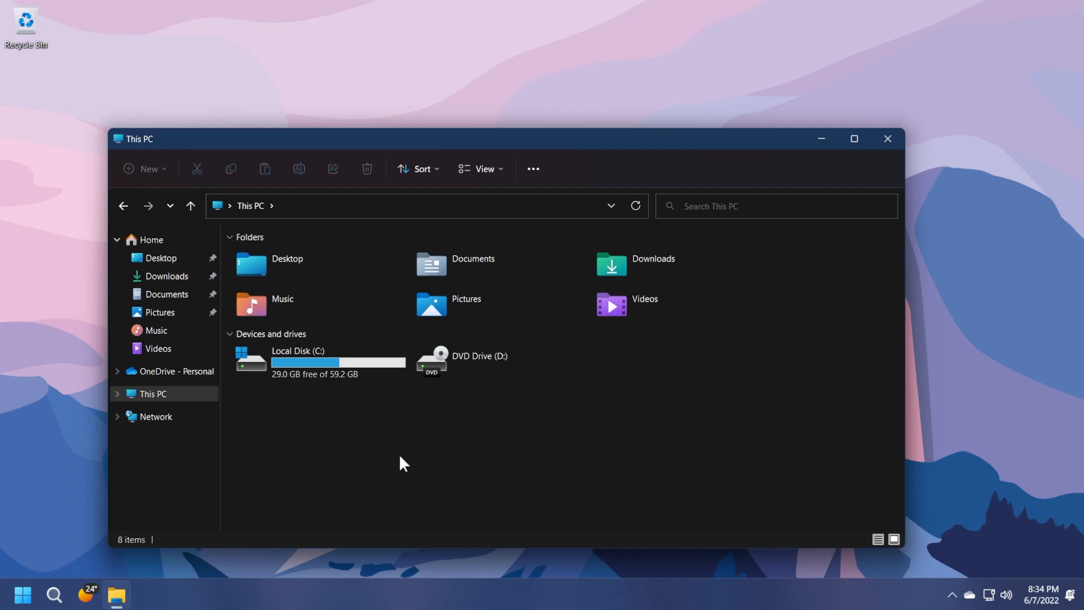
Step: Close the File Explorer window, then click on the empty desktop
click(888, 138)
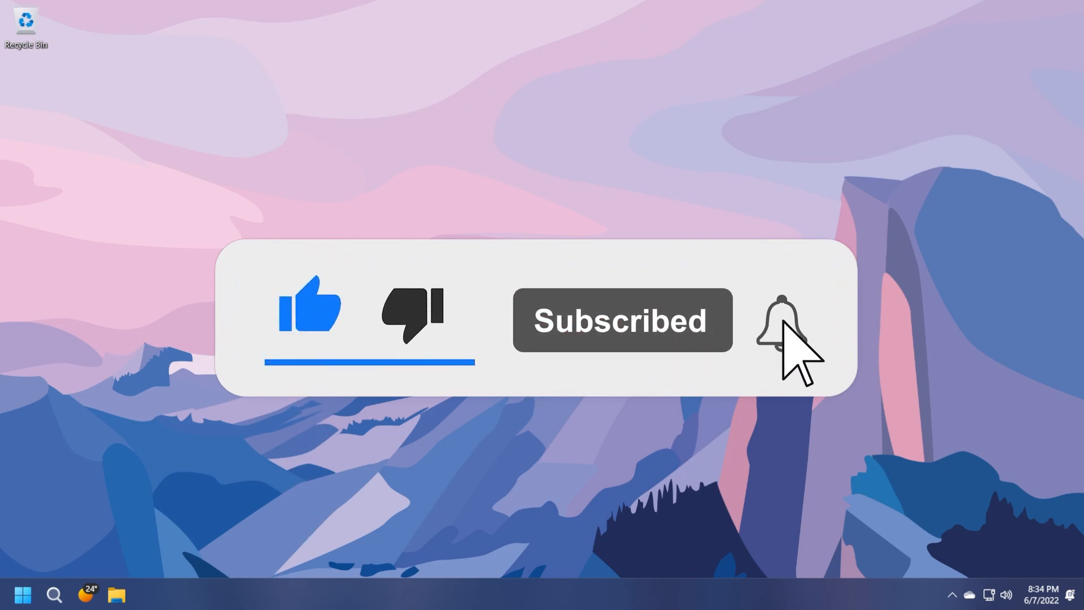
click(775, 330)
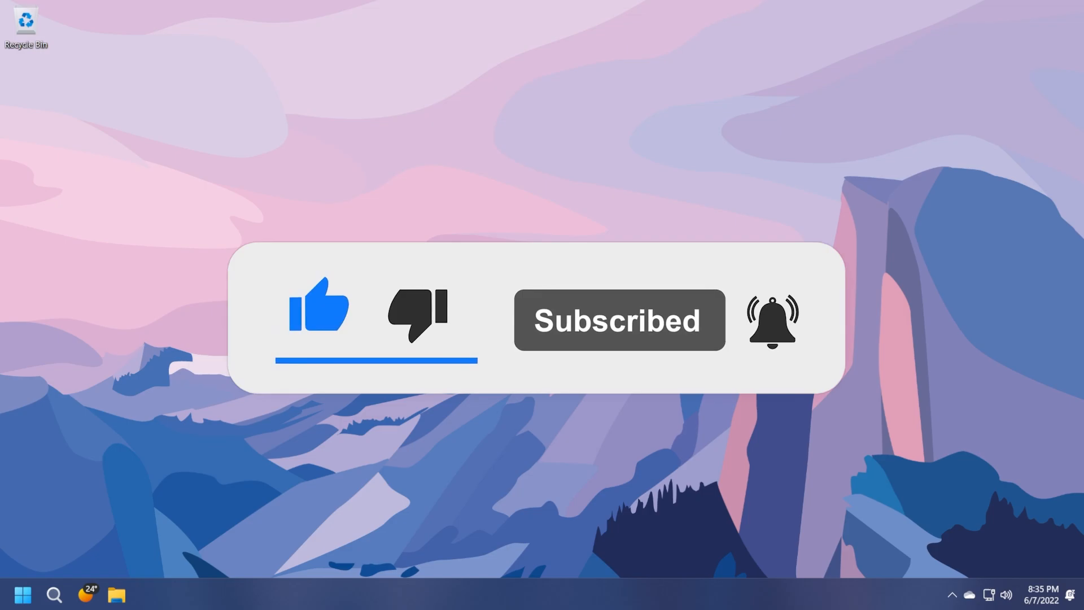